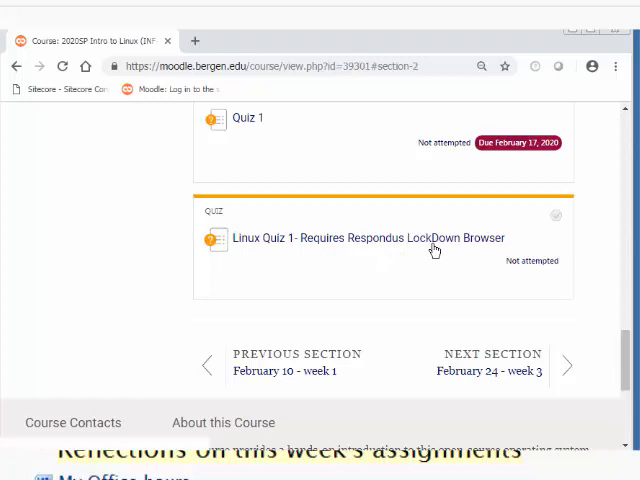
Step: Open 'Linux Quiz 1' and scroll to its Respondus LockDown Browser requirement notice
left_click(367, 238)
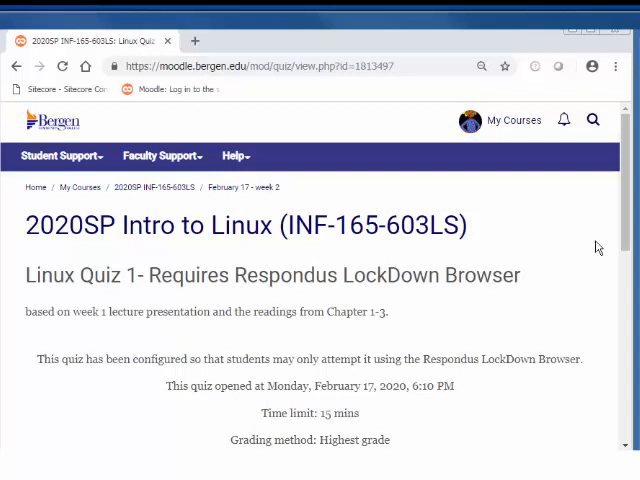
scroll("down", 3)
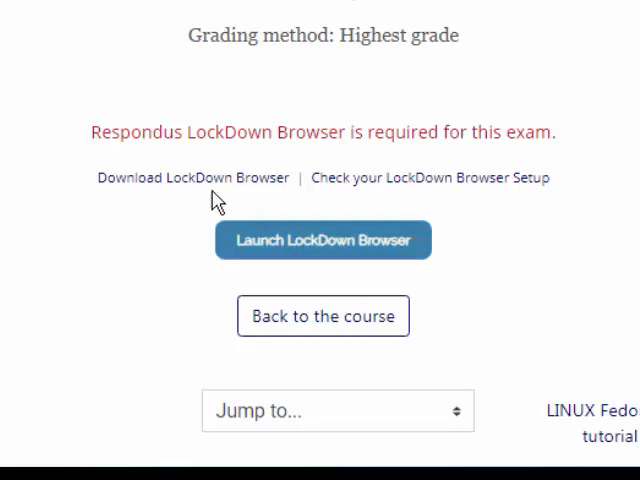
mouse_move(177, 186)
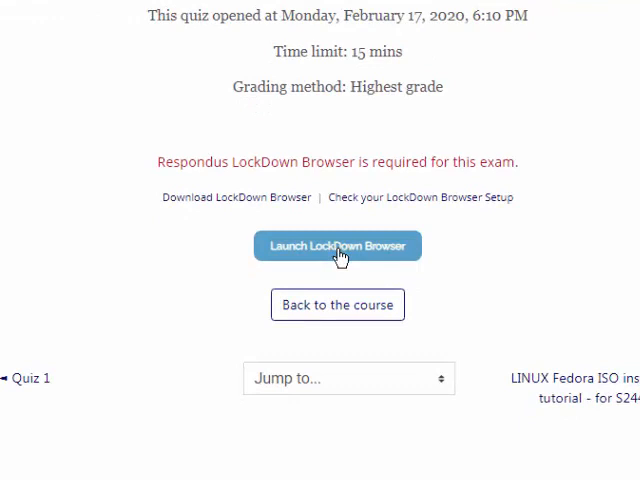
mouse_move(232, 200)
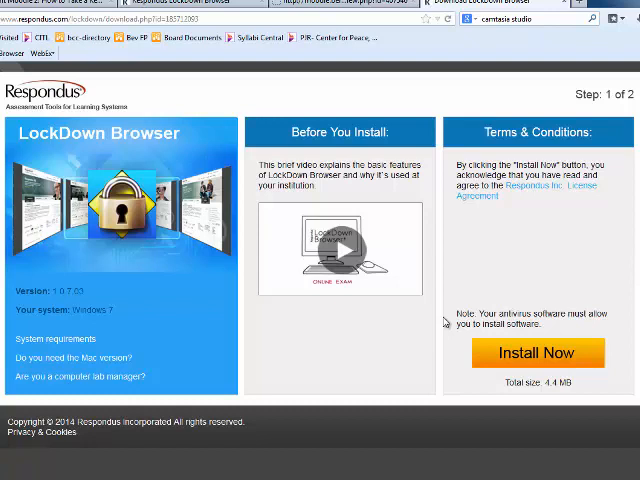
mouse_move(65, 352)
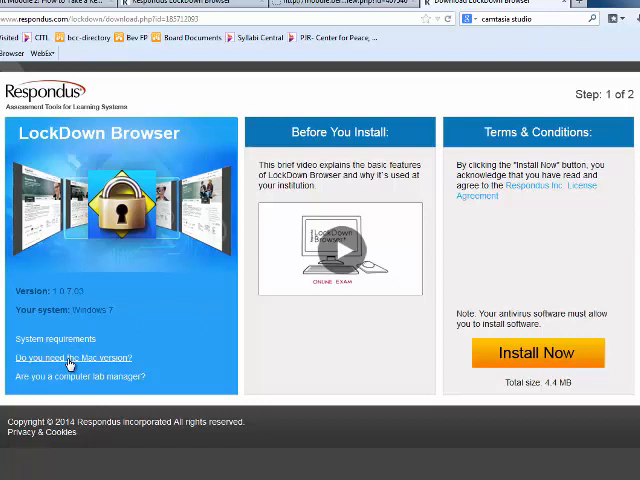
Step: Choose the Windows version of LockDown Browser and proceed with Install Now
left_click(73, 358)
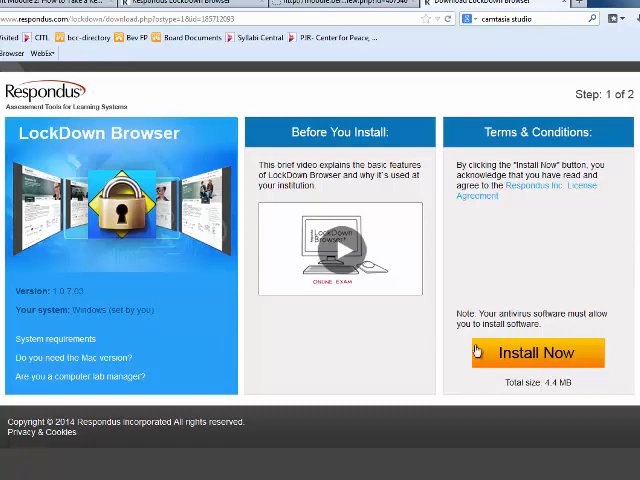
mouse_move(538, 352)
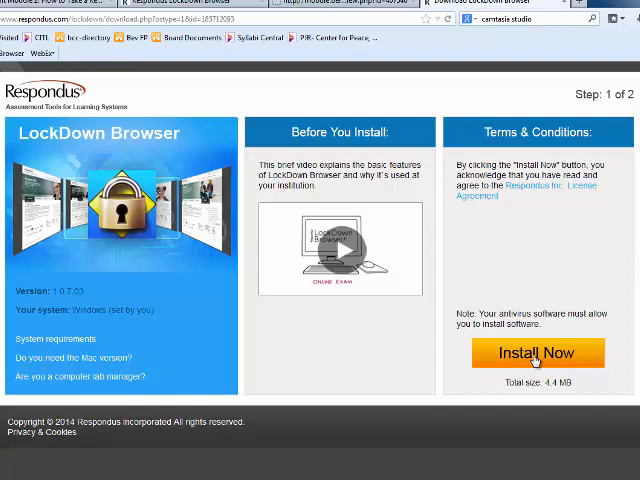
left_click(538, 353)
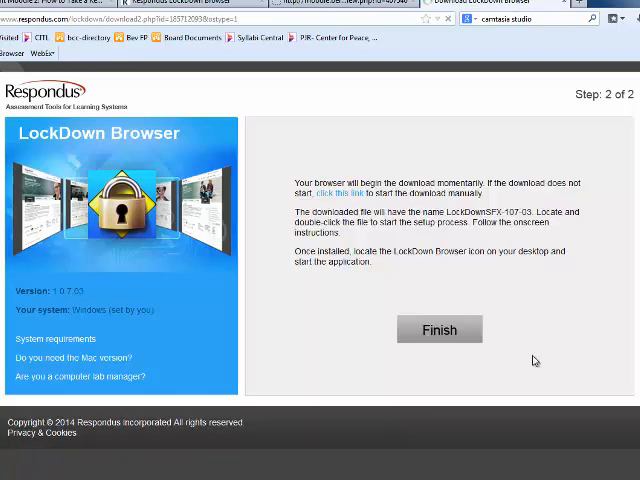
Step: Download and save the LockDownSFX-107-03.exe installer
left_click(344, 194)
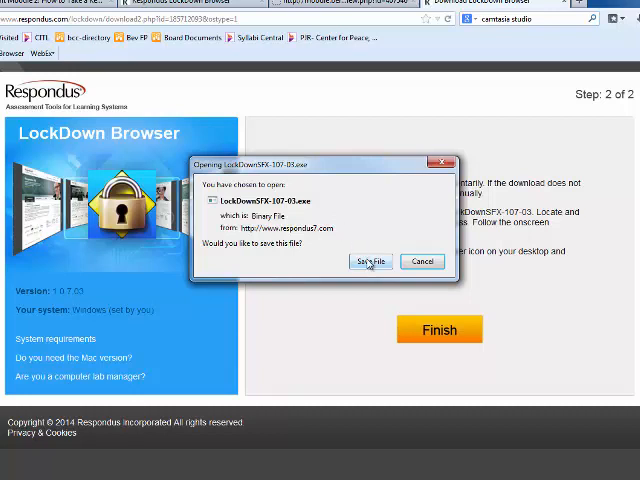
left_click(371, 261)
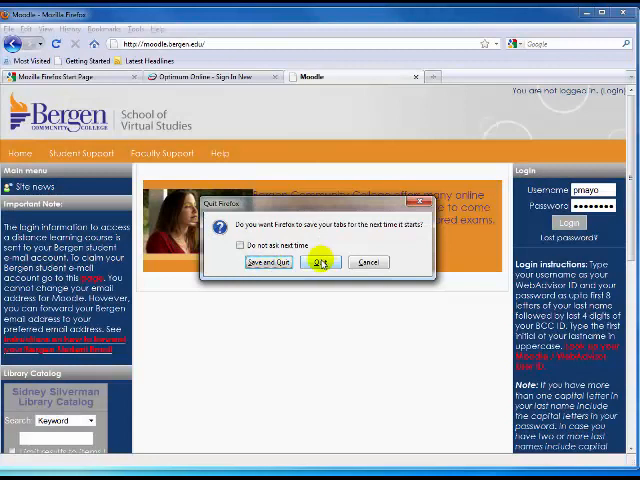
Step: Quit Firefox without saving its open tabs
left_click(321, 262)
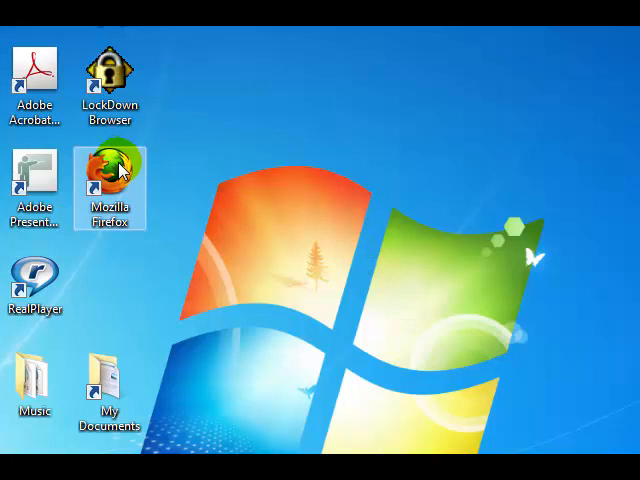
mouse_move(197, 85)
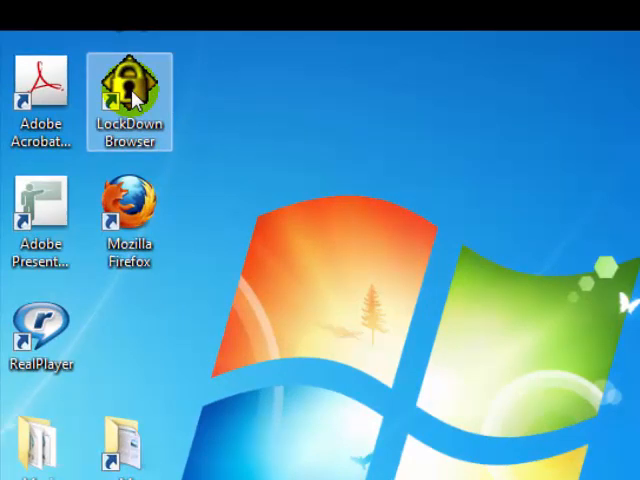
Step: Launch LockDown Browser from its desktop shortcut
double_click(128, 80)
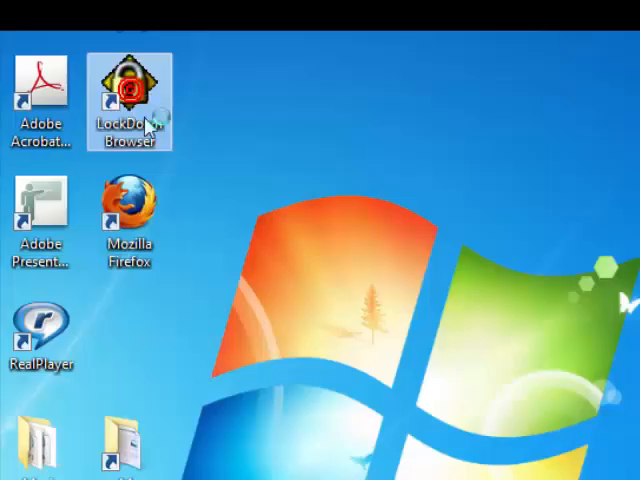
double_click(129, 90)
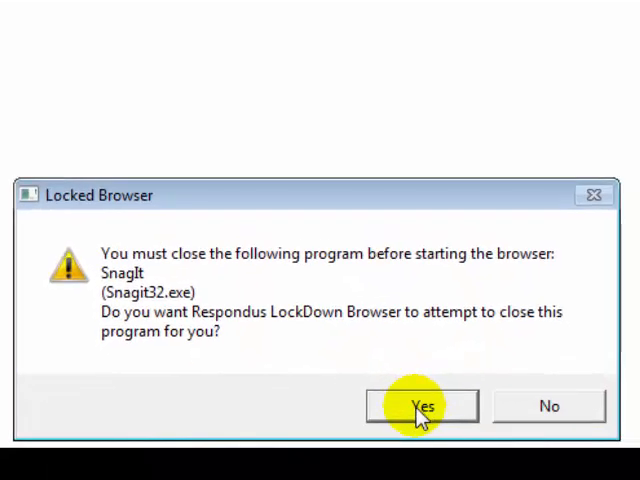
Step: Allow closing Snagit32 and Outlook, keep SnagitEditor, and acknowledge the summary
left_click(421, 406)
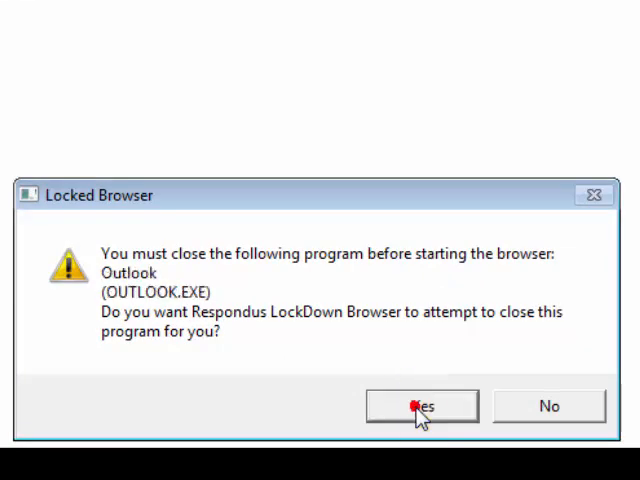
left_click(421, 405)
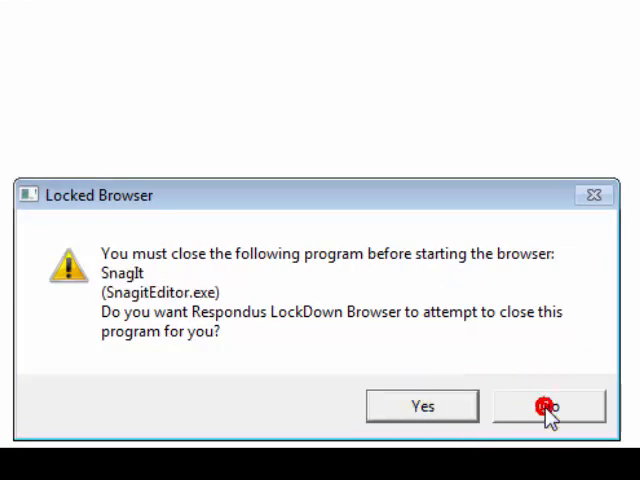
left_click(548, 405)
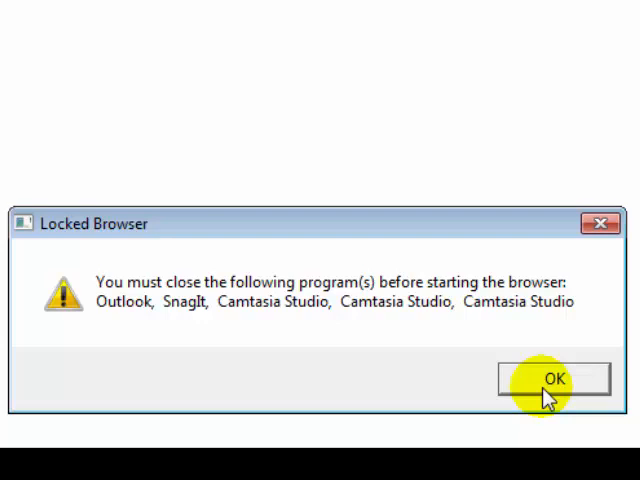
left_click(554, 379)
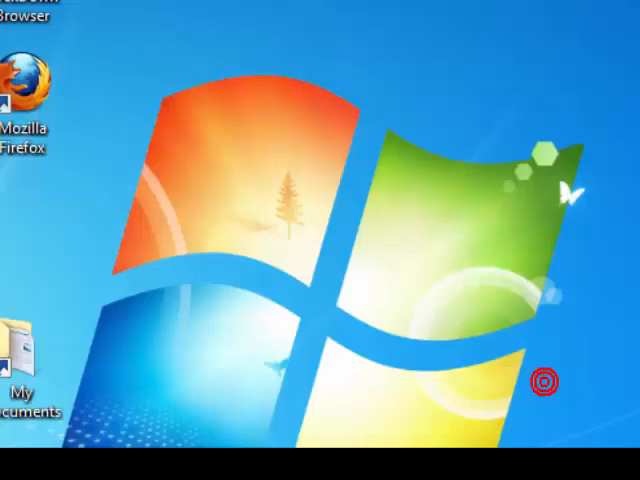